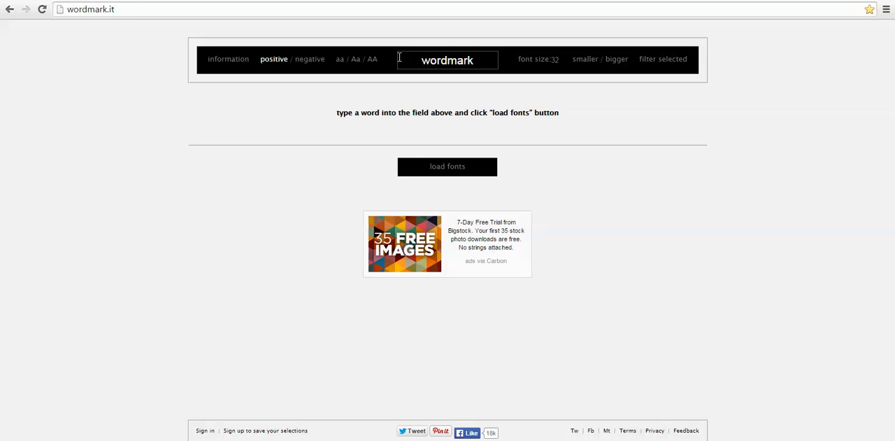
- Replace the sample word 'wordmark' with 'Debbie' and load all installed font previews
{"action": "left_click", "coordinate": [446, 59]}
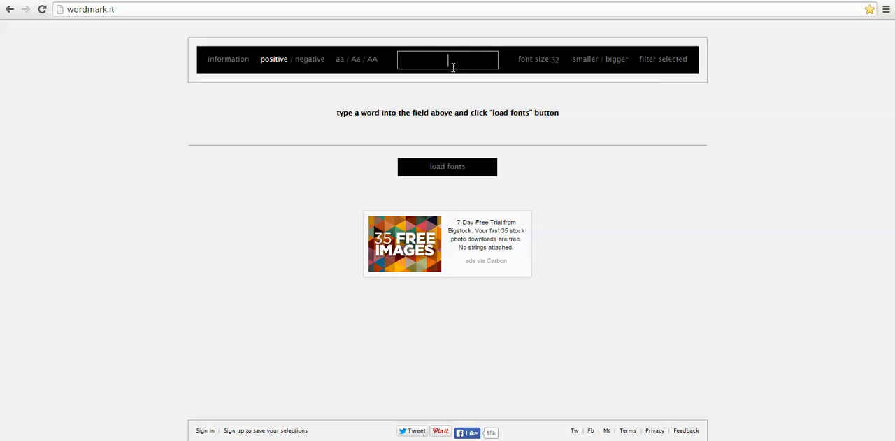
{"action": "type", "text": "Debbie"}
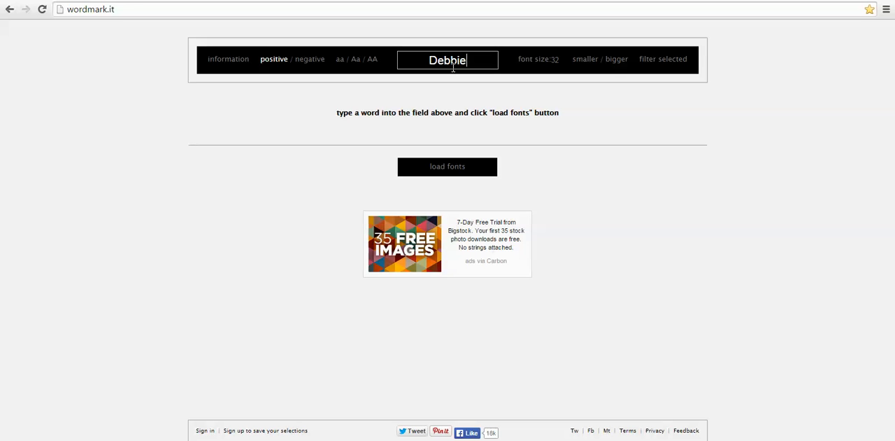
{"action": "left_click", "coordinate": [447, 167]}
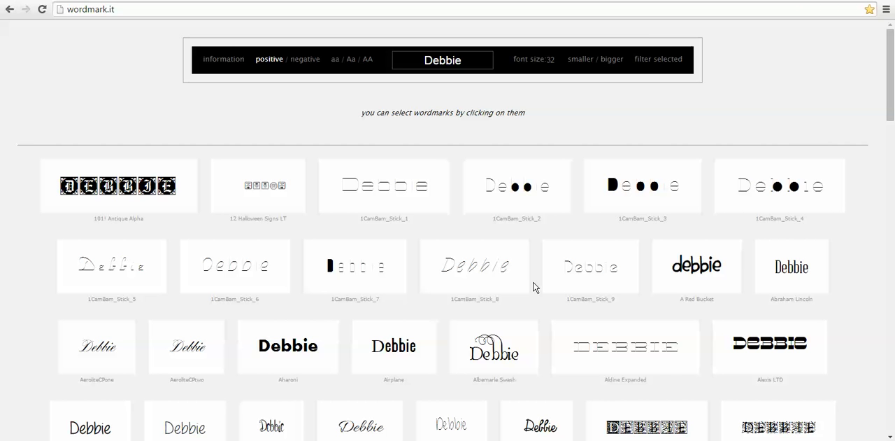
{"action": "mouse_move", "coordinate": [110, 204]}
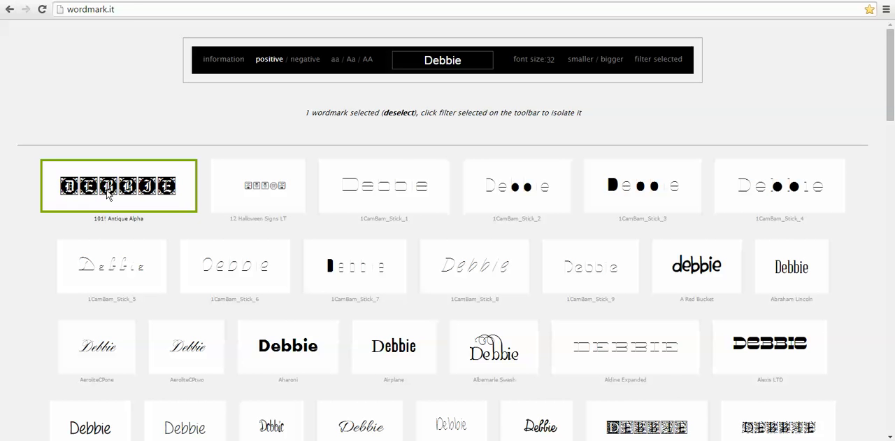
{"action": "mouse_move", "coordinate": [492, 346]}
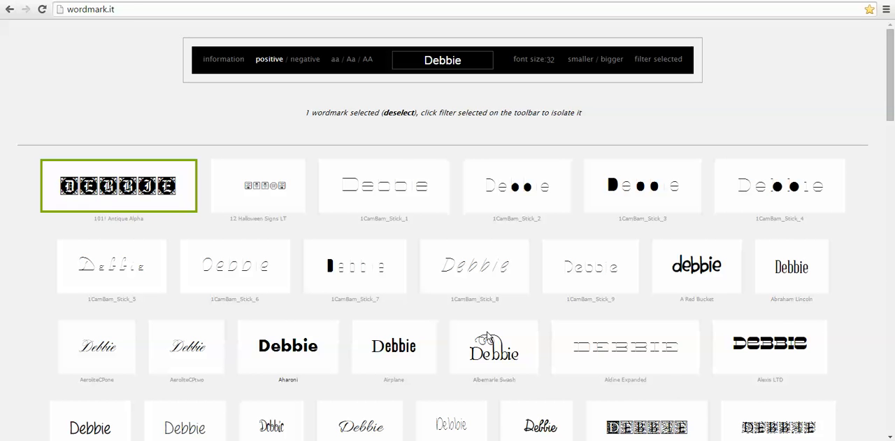
- Select the Debbie wordmark tiles, starting with A Red Bucket, scrolling down toward Arial Unicode MS
{"action": "left_click", "coordinate": [696, 265]}
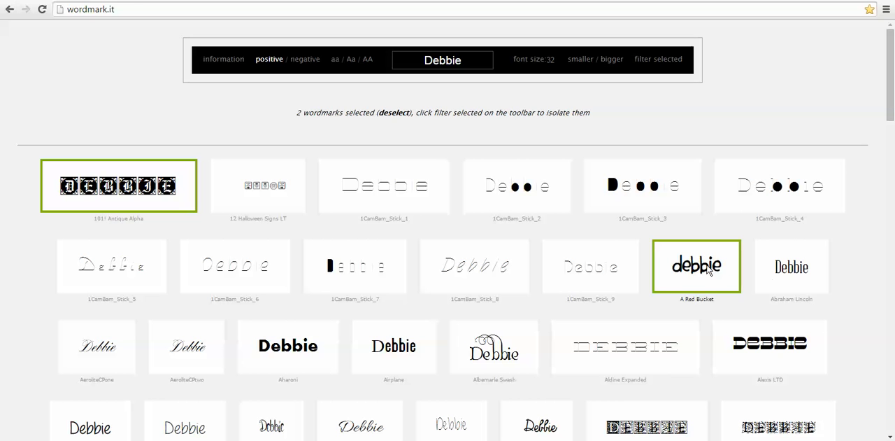
{"action": "left_click", "coordinate": [790, 266]}
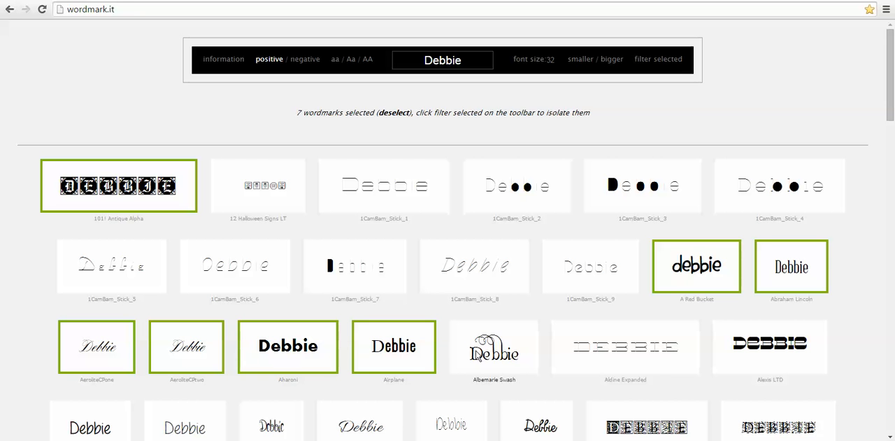
{"action": "scroll", "scroll_direction": "down", "scroll_amount": 3}
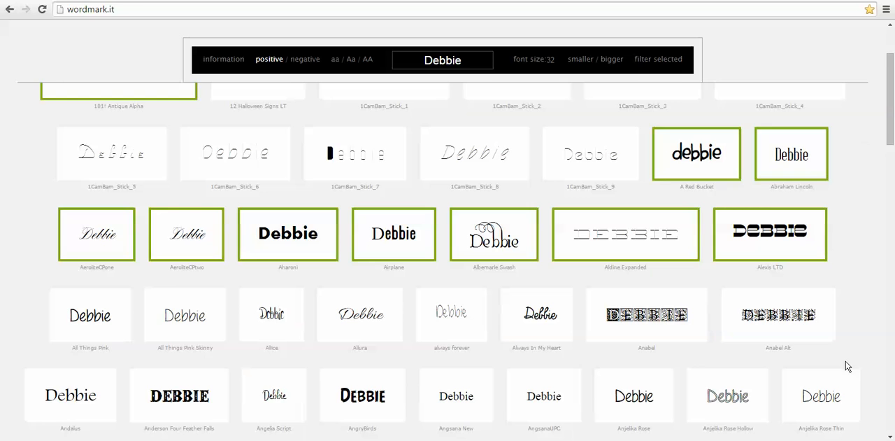
{"action": "scroll", "scroll_direction": "down", "scroll_amount": 3}
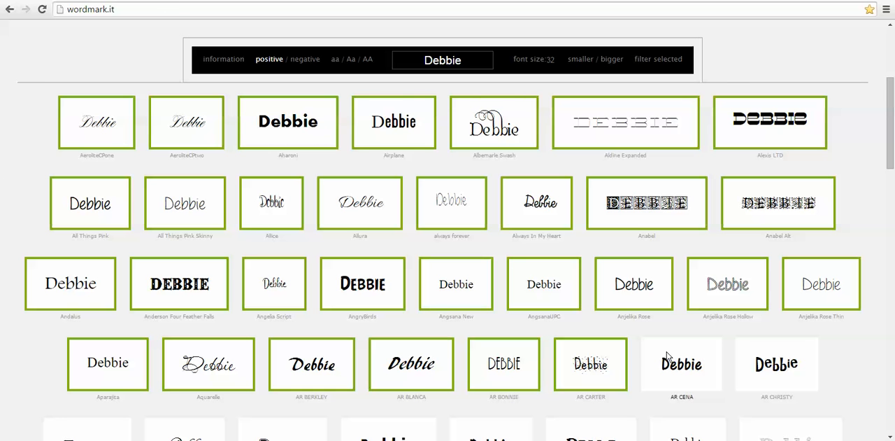
{"action": "scroll", "scroll_direction": "down", "scroll_amount": 3}
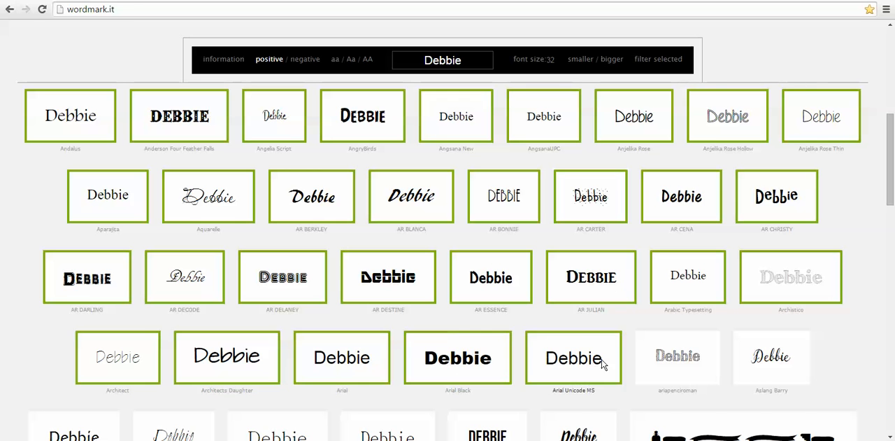
{"action": "mouse_move", "coordinate": [690, 342]}
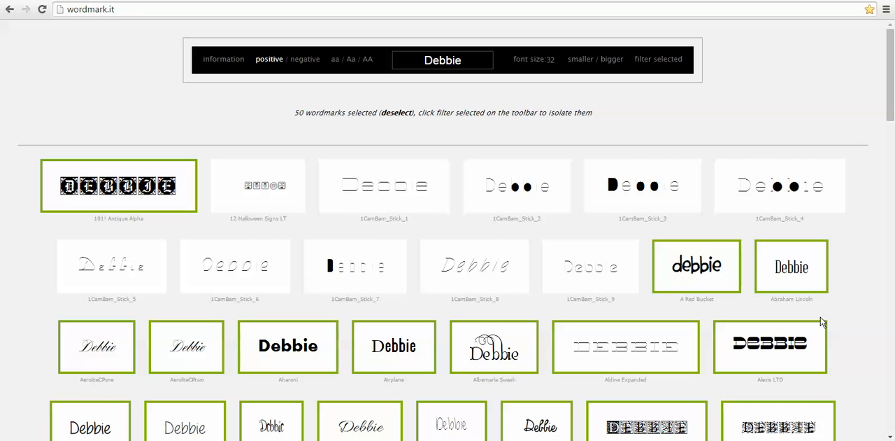
{"action": "mouse_move", "coordinate": [489, 319]}
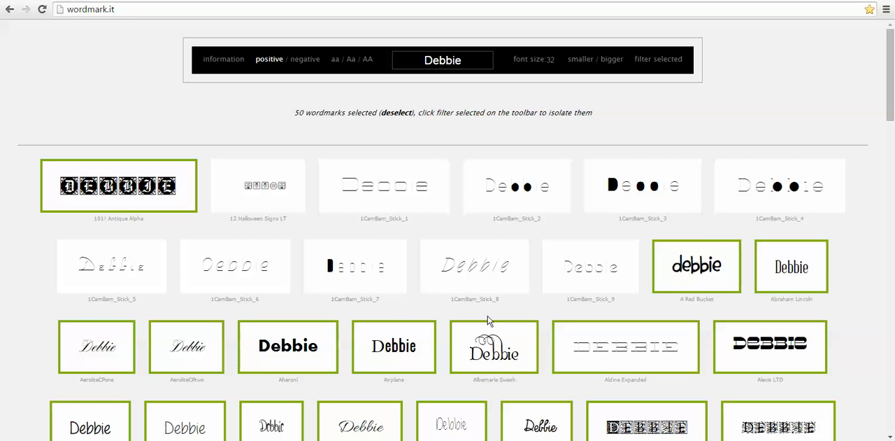
{"action": "mouse_move", "coordinate": [658, 63]}
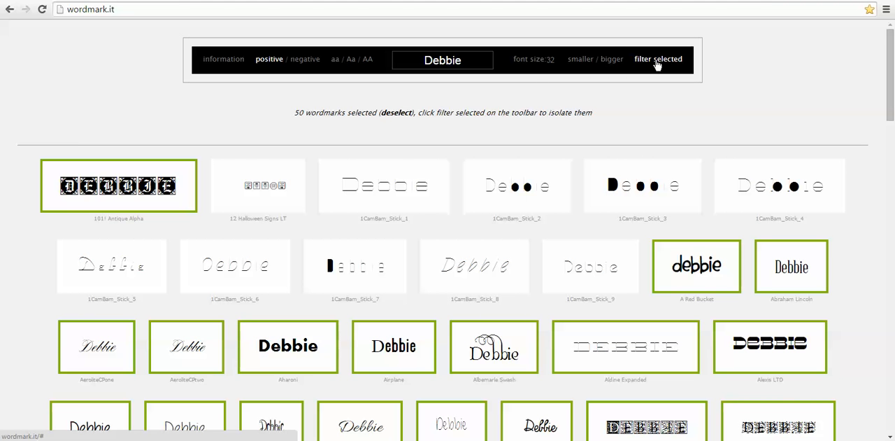
- Filter the preview list to show only the selected fonts
{"action": "left_click", "coordinate": [658, 58]}
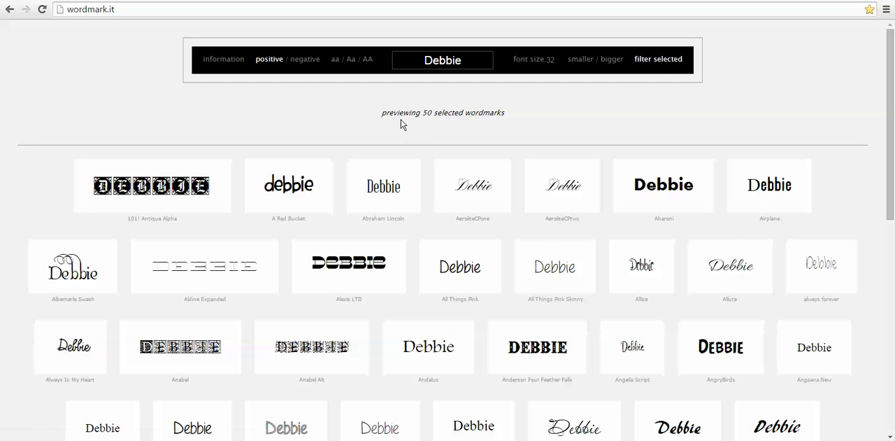
{"action": "mouse_move", "coordinate": [336, 152]}
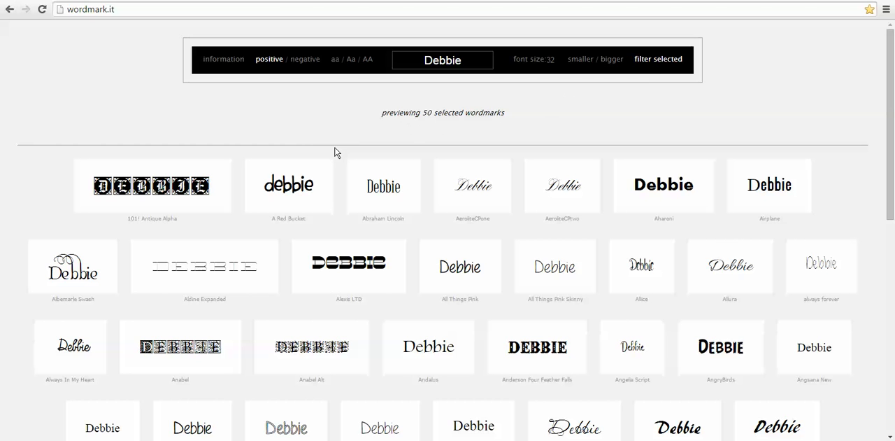
{"action": "mouse_move", "coordinate": [426, 141]}
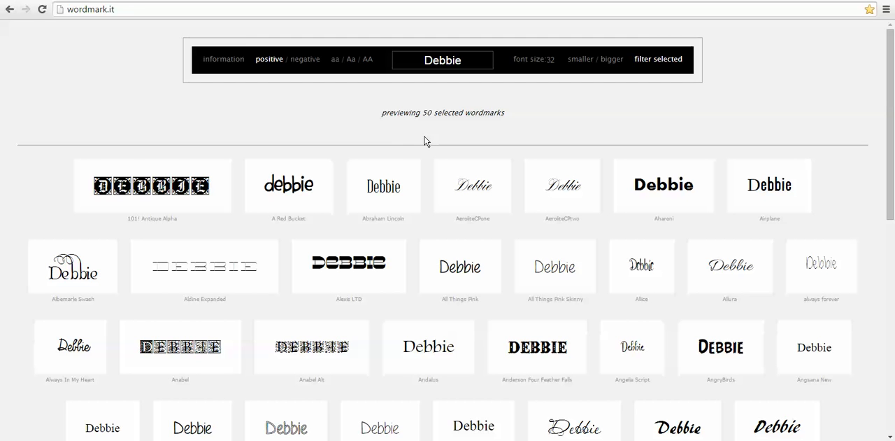
{"action": "mouse_move", "coordinate": [428, 346]}
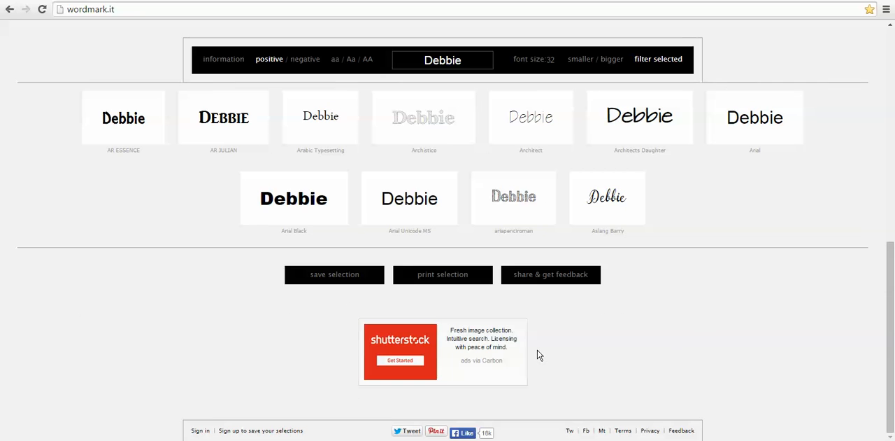
{"action": "mouse_move", "coordinate": [761, 175]}
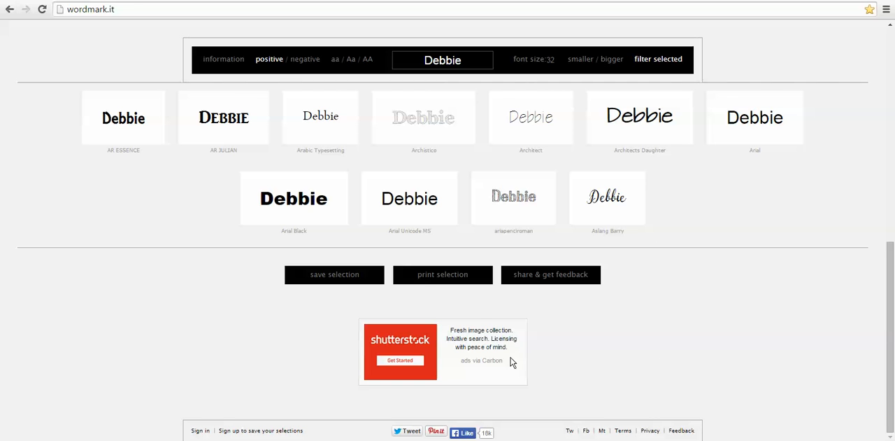
{"action": "mouse_move", "coordinate": [437, 279]}
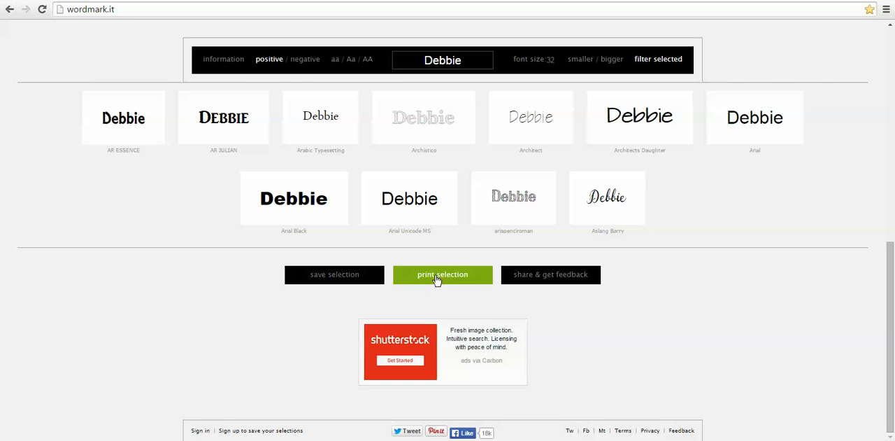
- Print the selection, opening Chrome's print preview of the Debbie wordmarks
{"action": "left_click", "coordinate": [442, 275]}
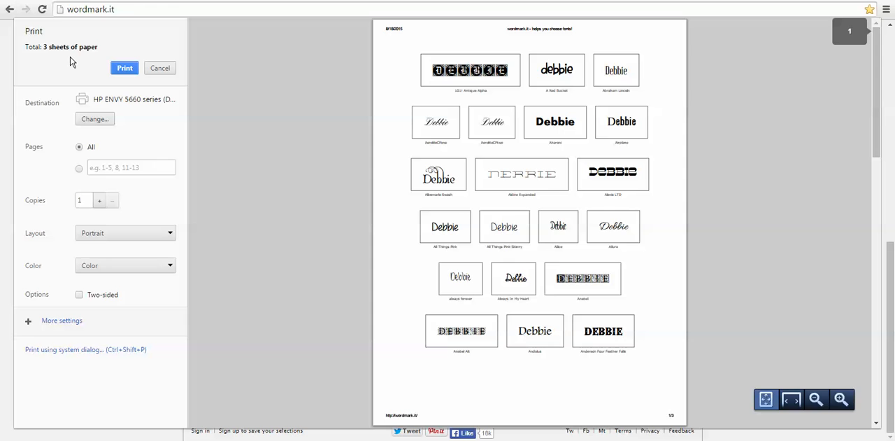
{"action": "mouse_move", "coordinate": [415, 215]}
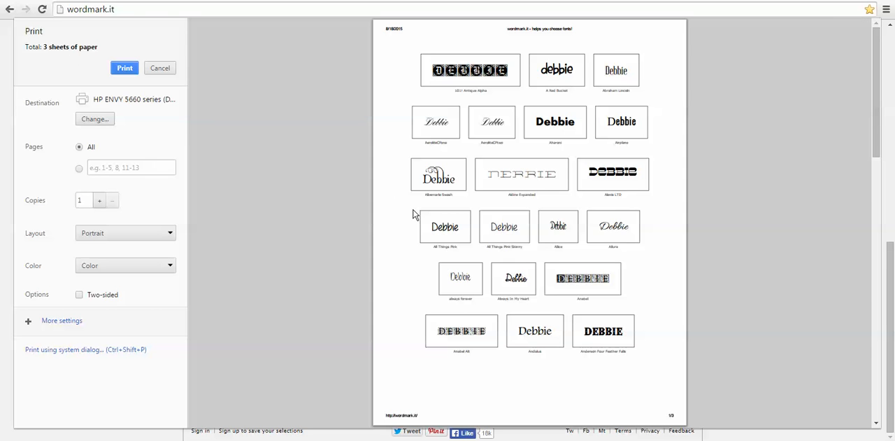
{"action": "mouse_move", "coordinate": [685, 294]}
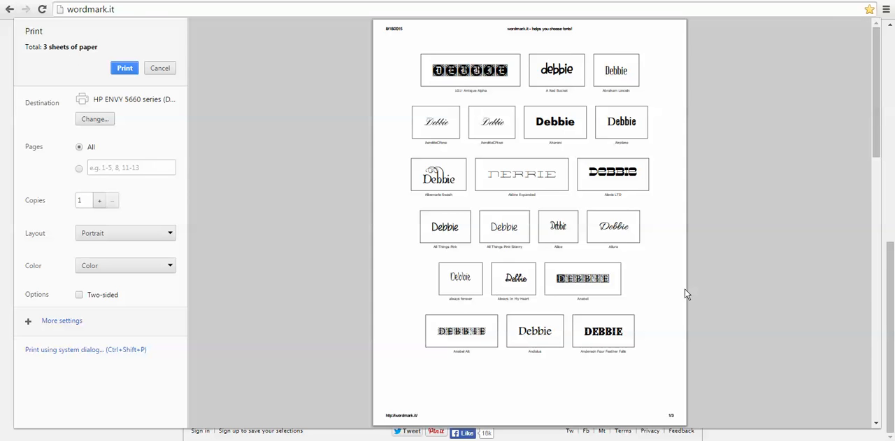
{"action": "mouse_move", "coordinate": [571, 384]}
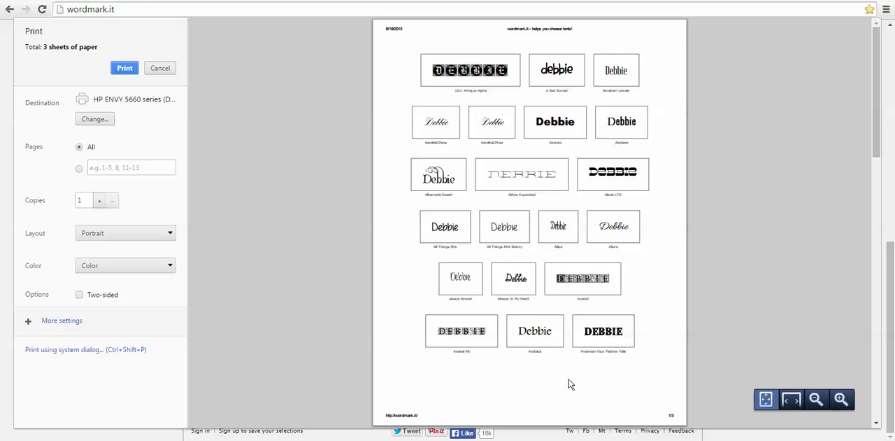
{"action": "mouse_move", "coordinate": [486, 104]}
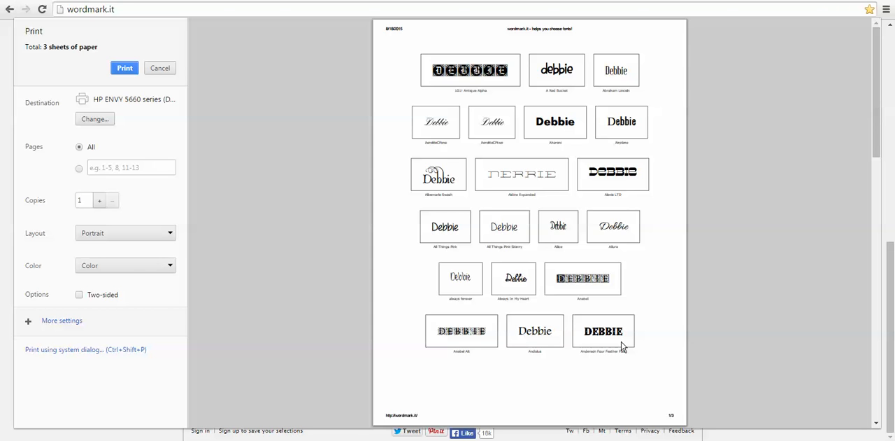
{"action": "mouse_move", "coordinate": [146, 103]}
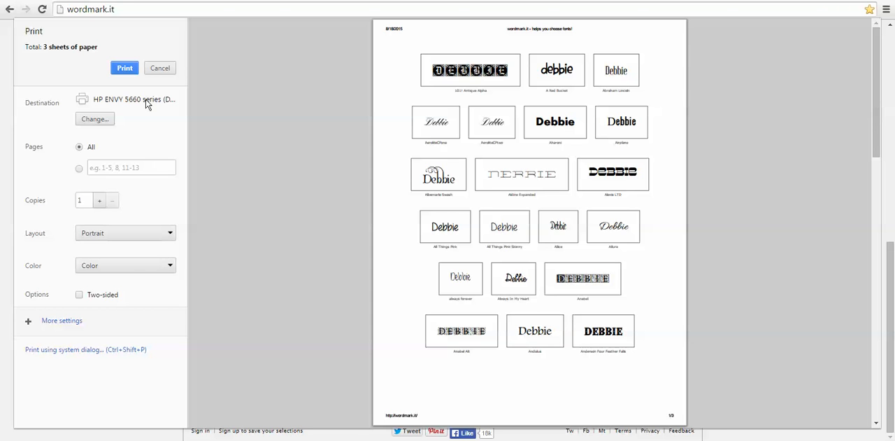
{"action": "mouse_move", "coordinate": [332, 377]}
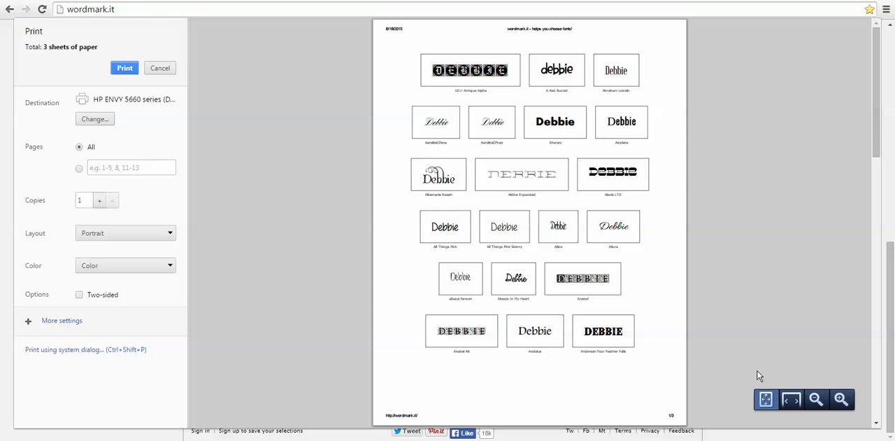
{"action": "mouse_move", "coordinate": [785, 338]}
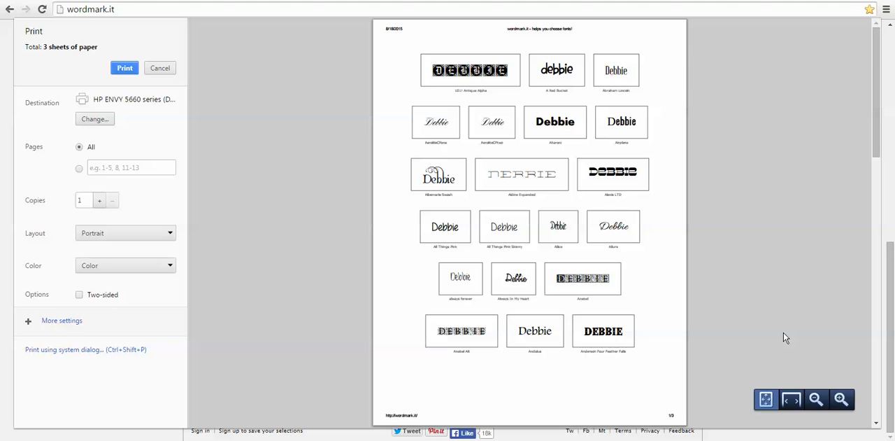